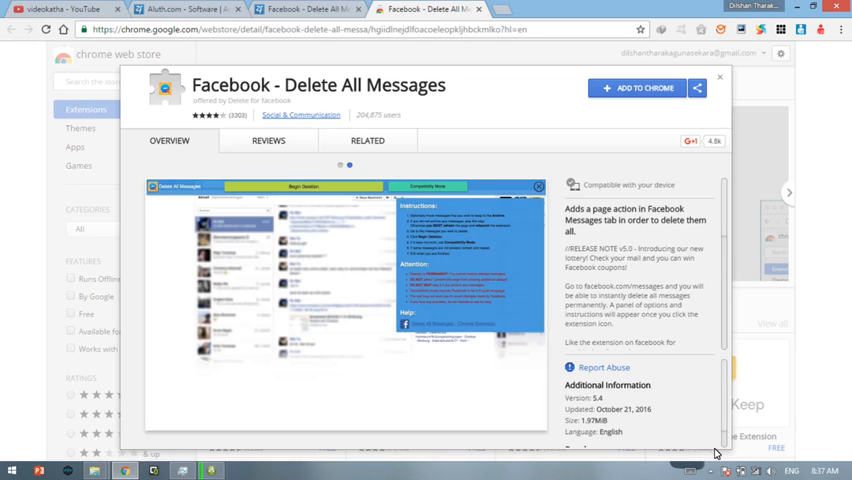
Add the 'Facebook - Delete All Messages' extension to Chrome and confirm the install
click(644, 88)
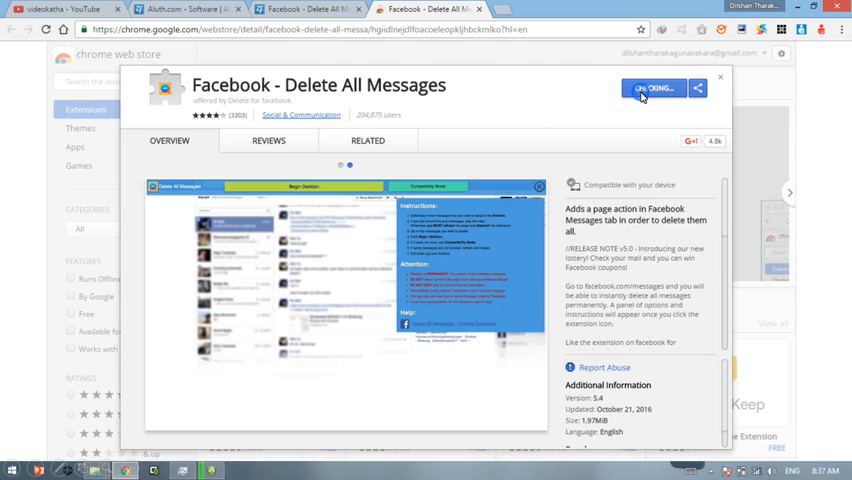
click(652, 88)
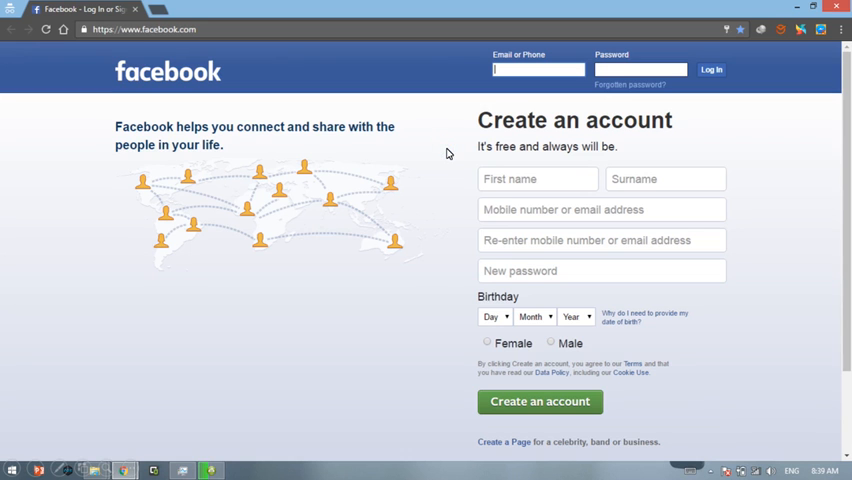
mouse_move(773, 67)
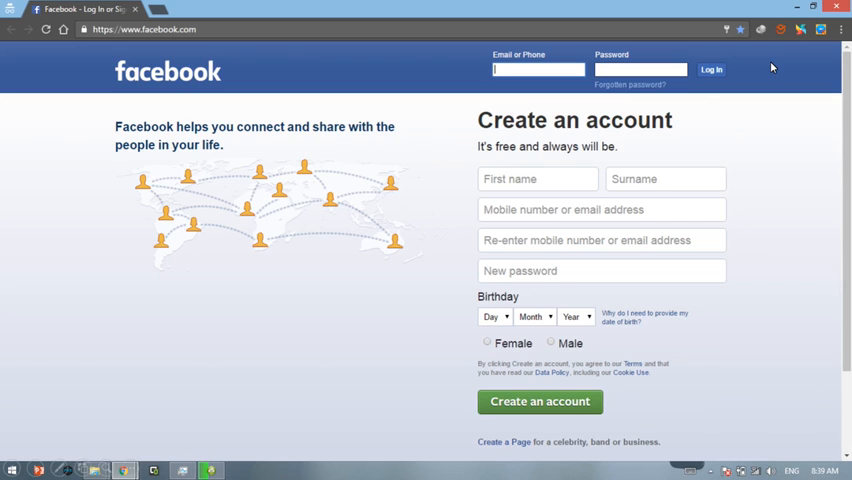
mouse_move(823, 33)
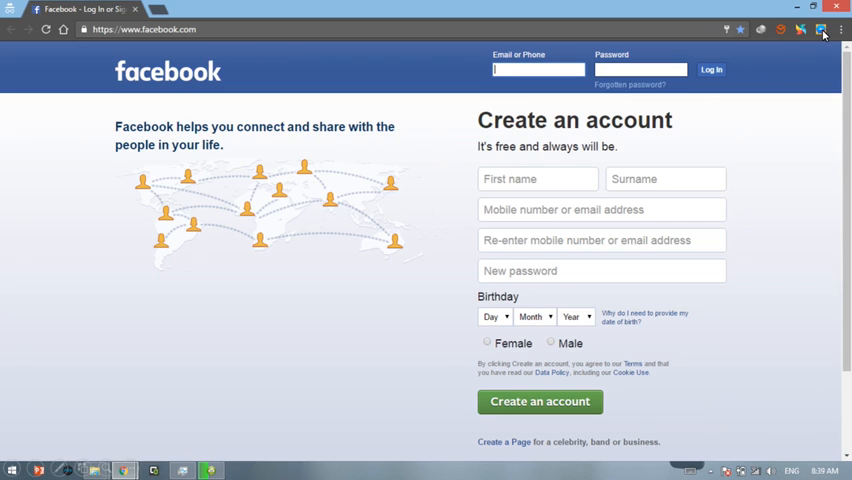
mouse_move(812, 36)
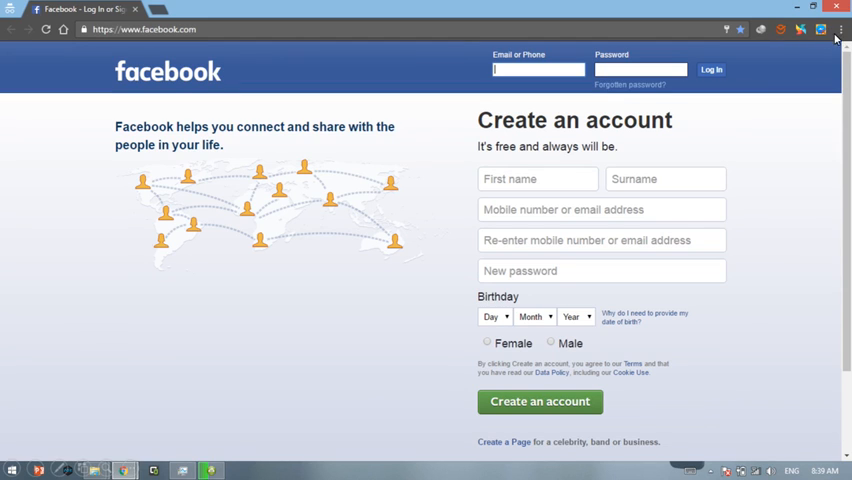
mouse_move(762, 113)
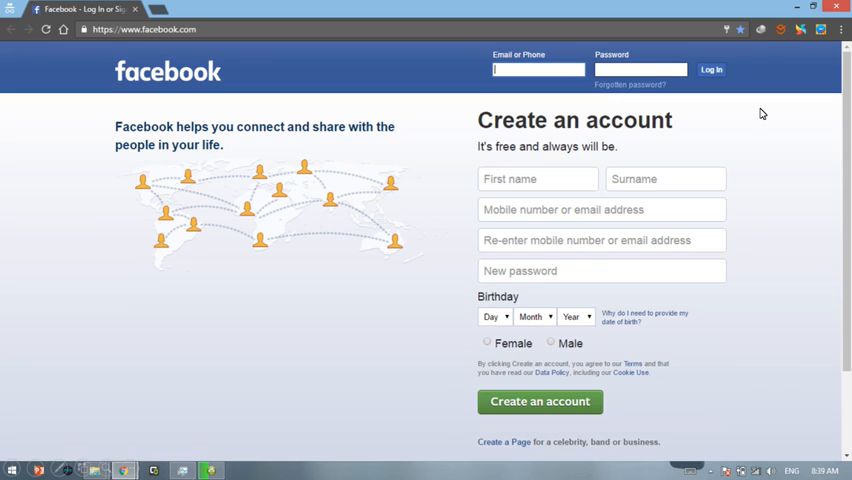
mouse_move(820, 32)
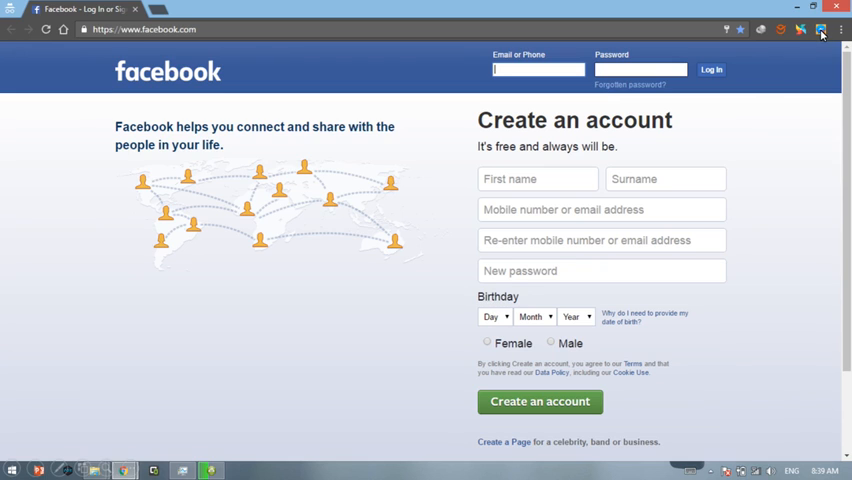
mouse_move(826, 85)
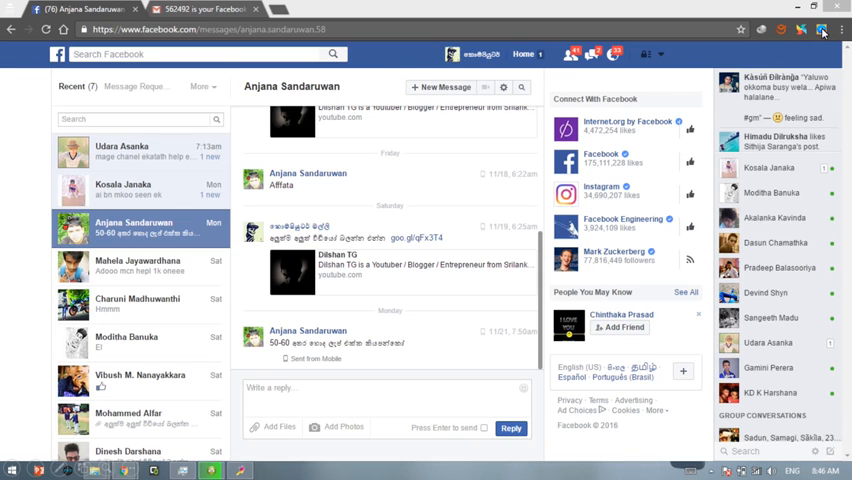
mouse_move(821, 29)
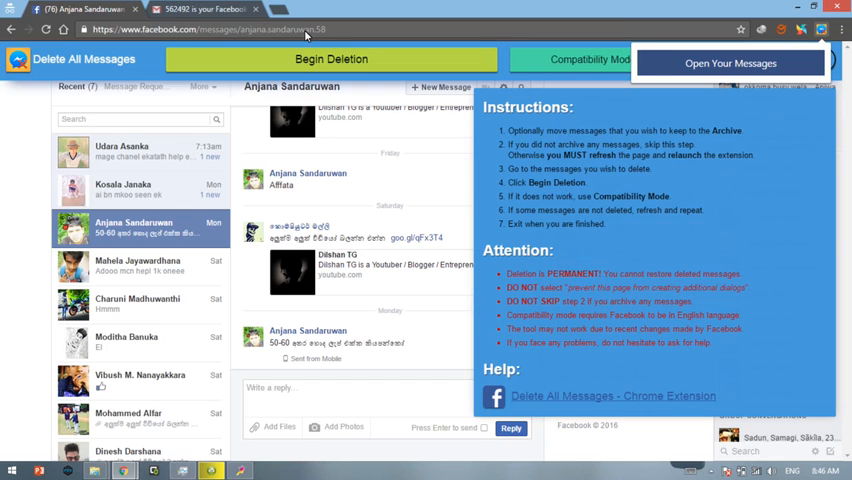
mouse_move(330, 70)
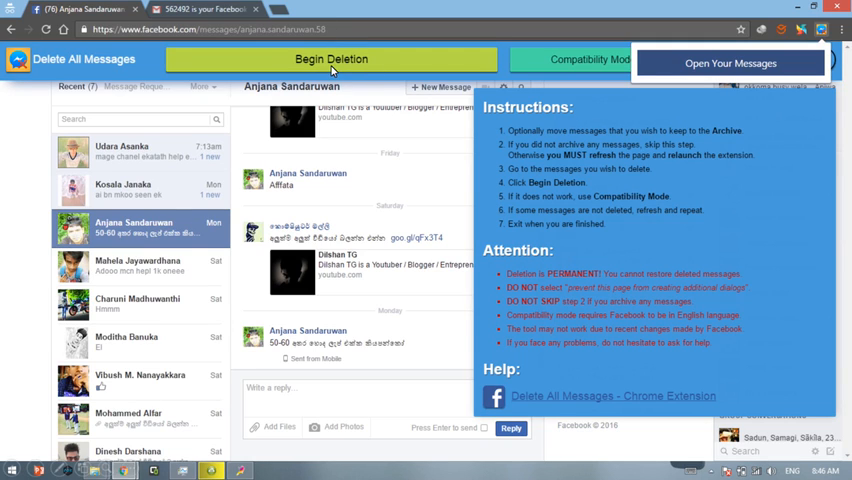
Begin deletion with the extension and confirm, deleting 21 conversations
click(330, 58)
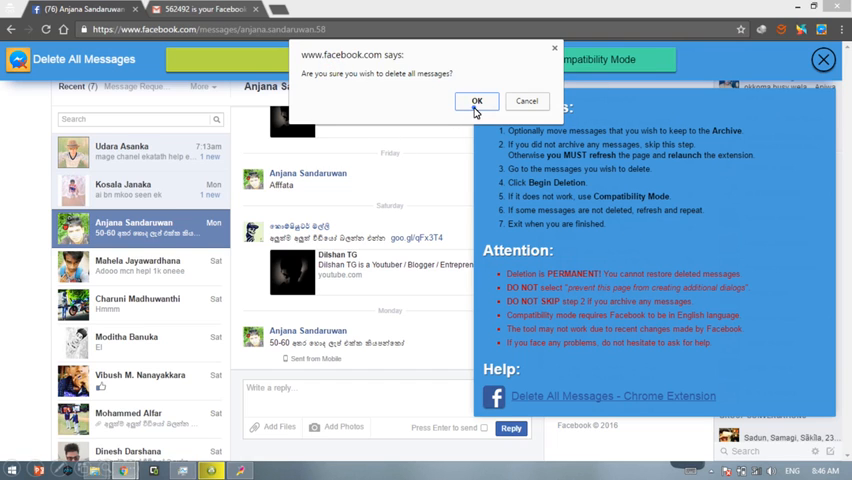
click(476, 101)
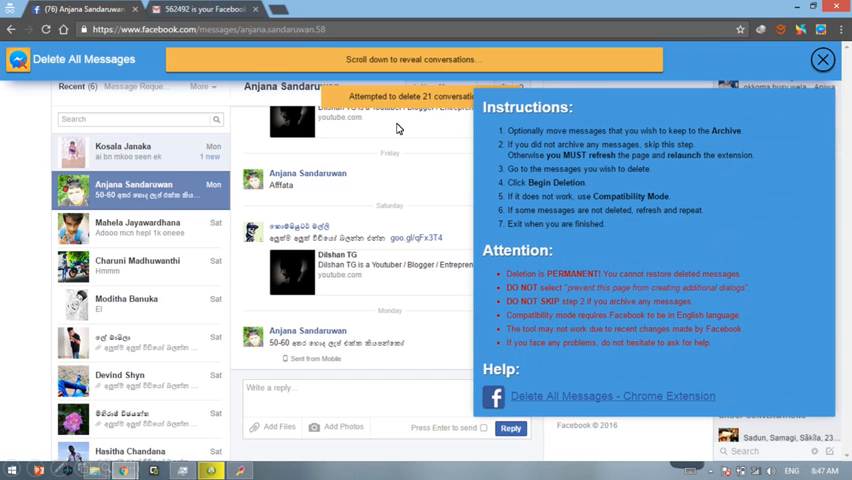
mouse_move(342, 122)
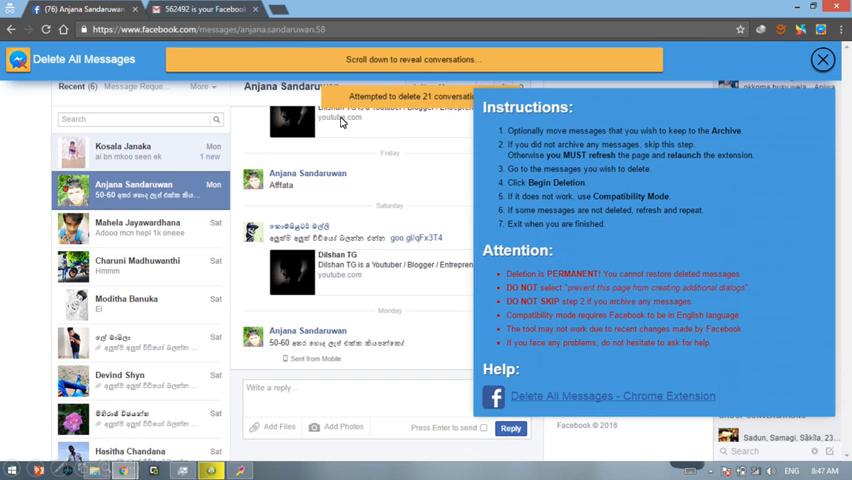
mouse_move(448, 306)
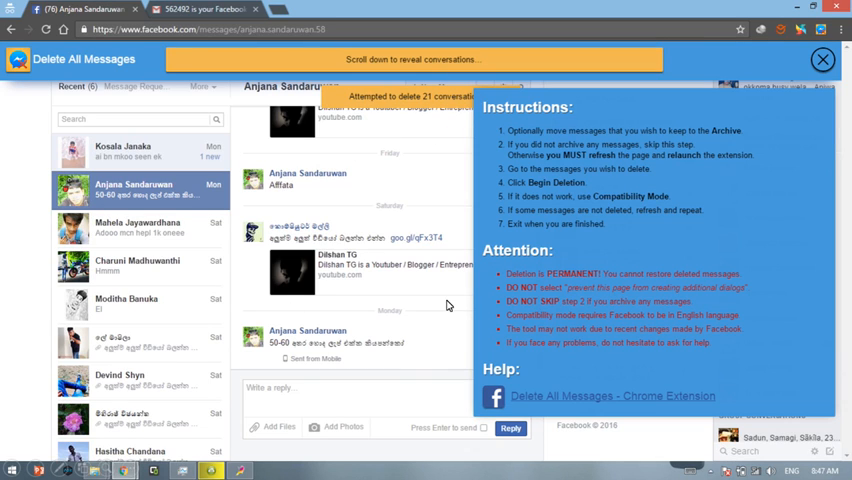